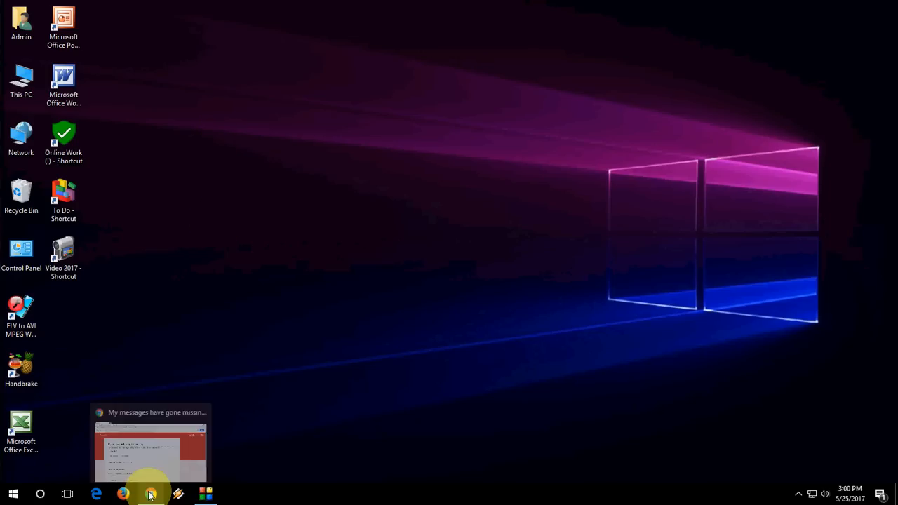
Restore the Chrome window with the 'My messages have gone missing' form.
{"action": "left_click", "coordinate": [150, 495]}
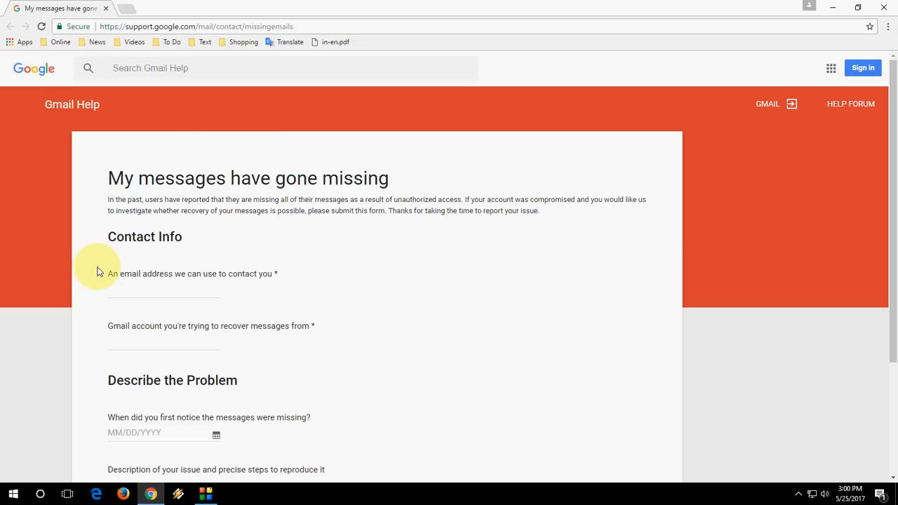
{"action": "scroll", "scroll_direction": "down", "scroll_amount": 3}
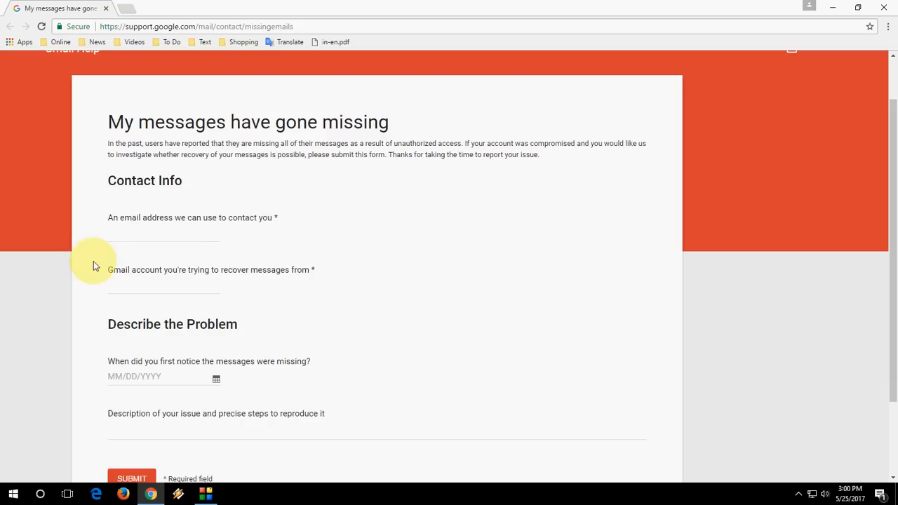
Enter 'testingtu' into the contact email field.
{"action": "left_click", "coordinate": [181, 235]}
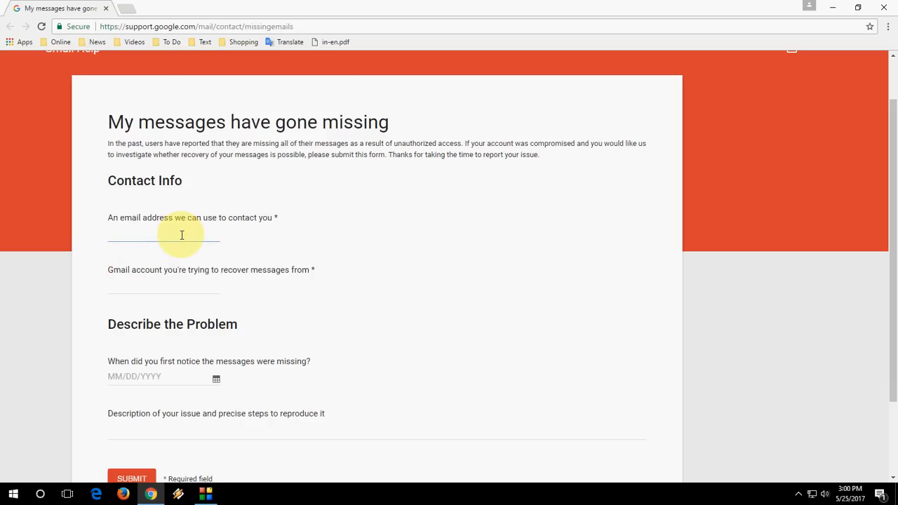
{"action": "left_click", "coordinate": [164, 286]}
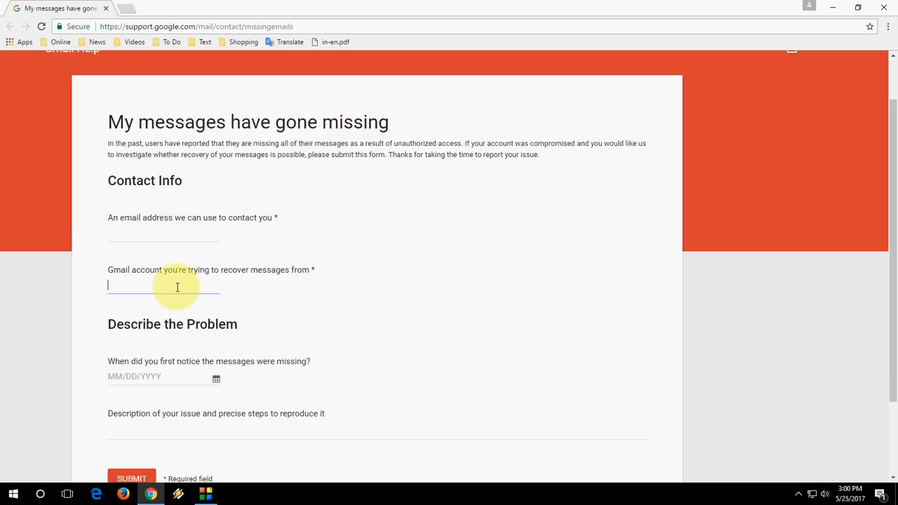
{"action": "scroll", "scroll_direction": "down", "scroll_amount": 3}
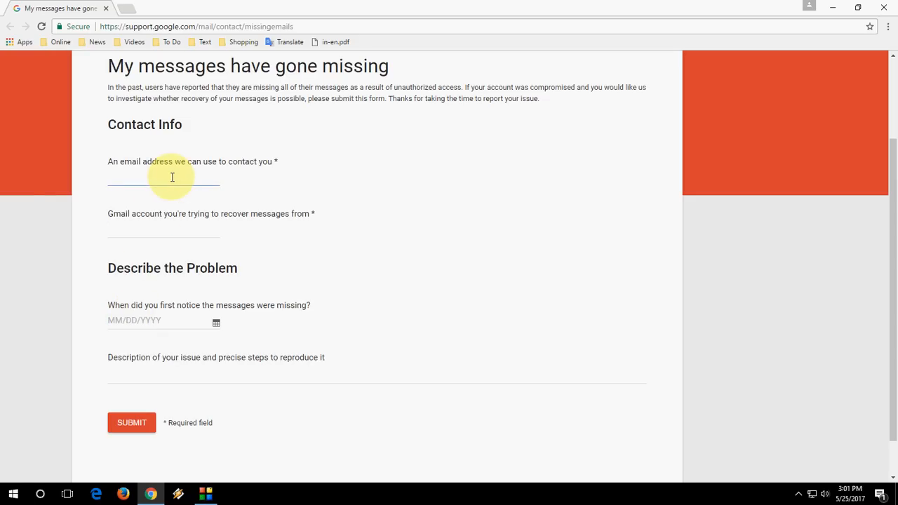
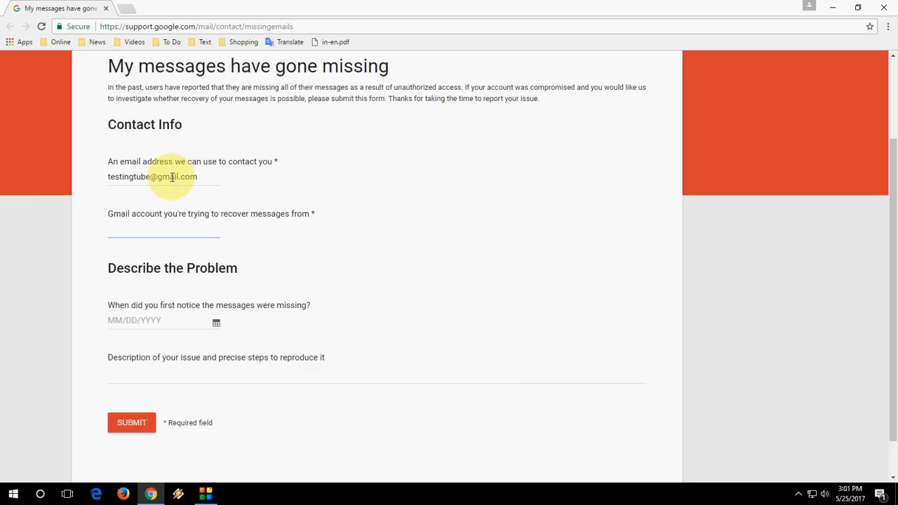
{"action": "left_click", "coordinate": [162, 228]}
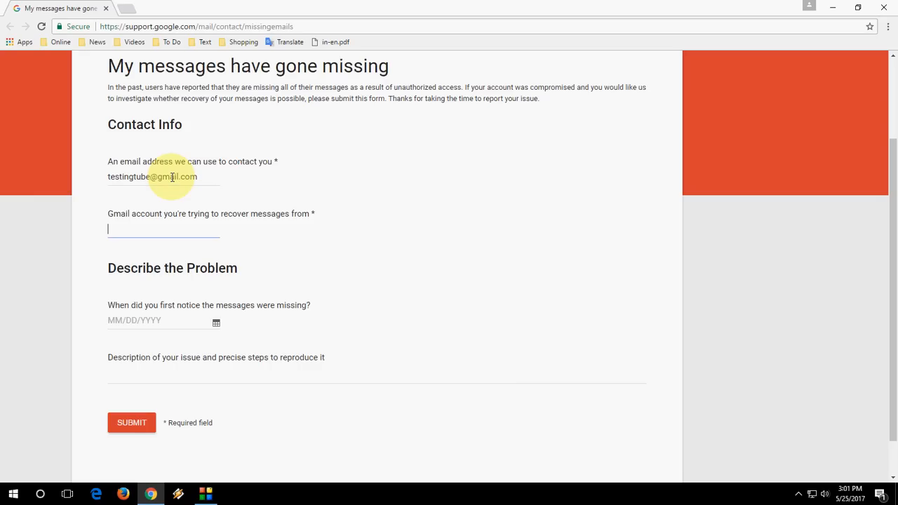
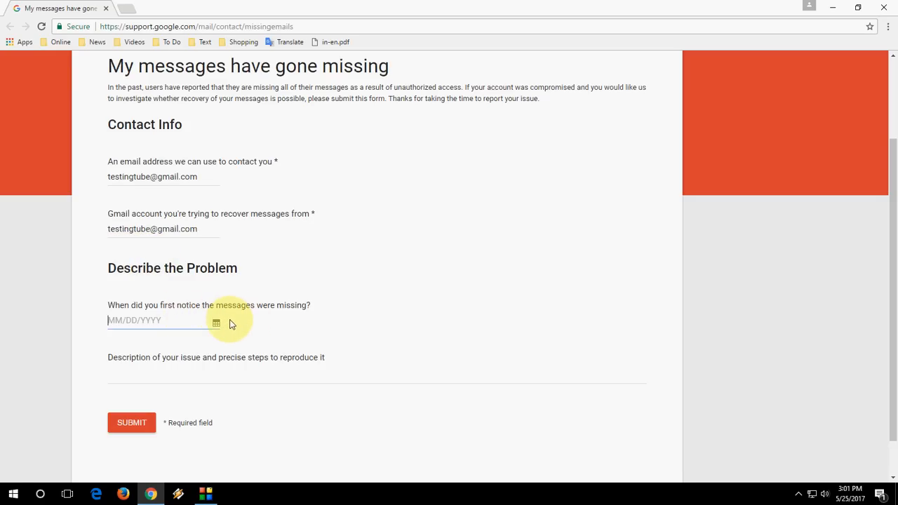
Pick May 2, 2017 in the date picker as the date first noticed.
{"action": "left_click", "coordinate": [216, 322]}
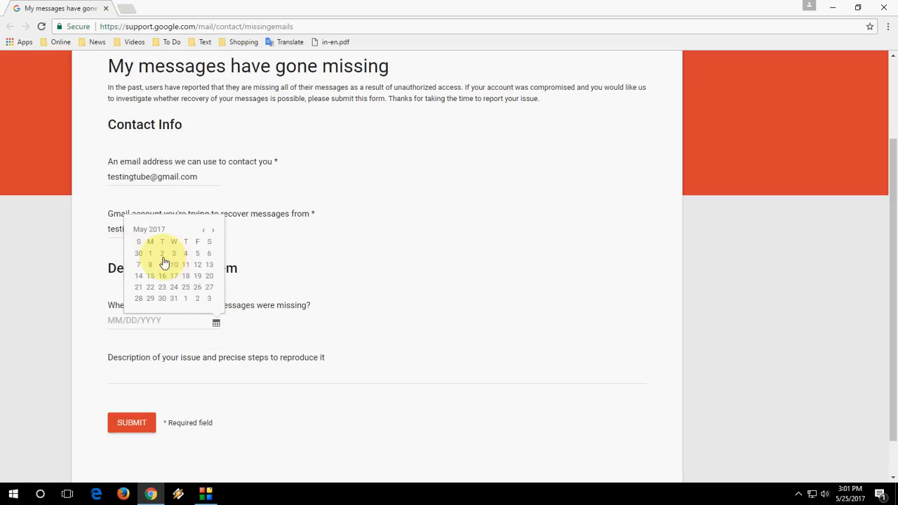
{"action": "left_click", "coordinate": [162, 253]}
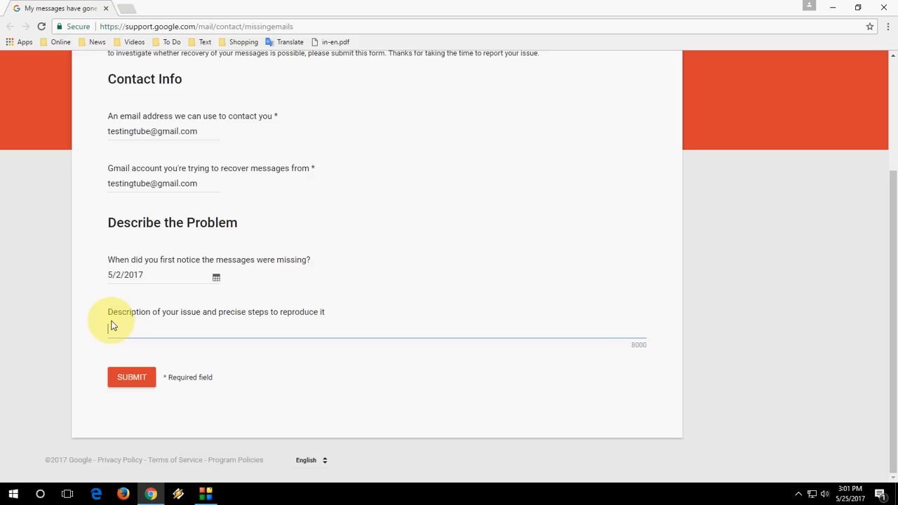
Type the description 'John invite me for event' and scroll back up the form.
{"action": "type", "text": "John"}
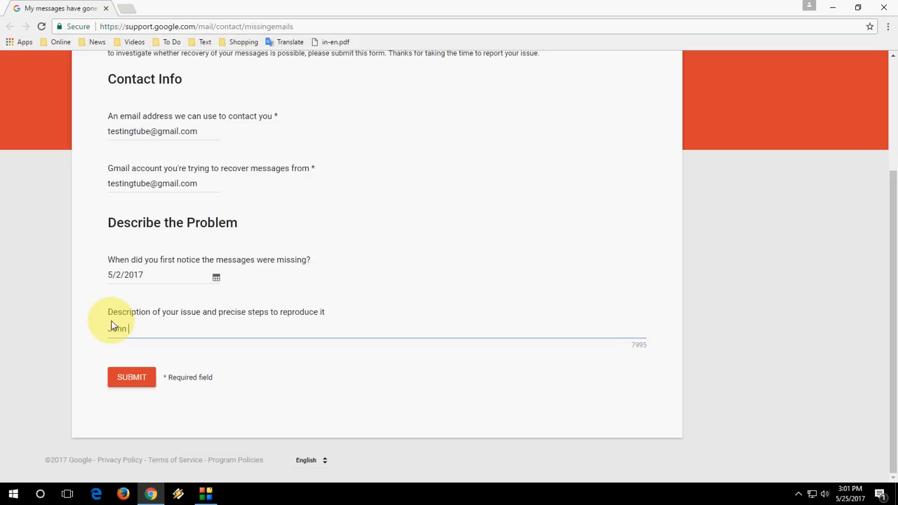
{"action": "type", "text": "s"}
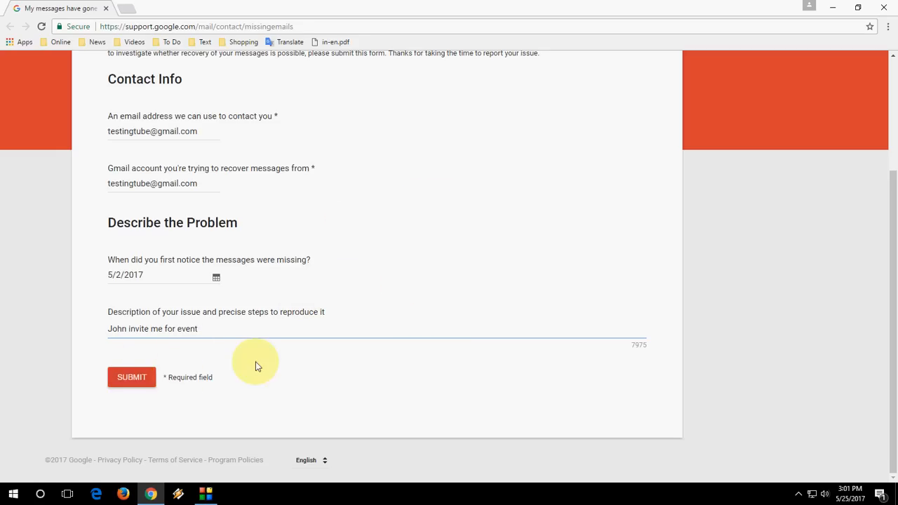
{"action": "scroll", "scroll_direction": "up", "scroll_amount": 3}
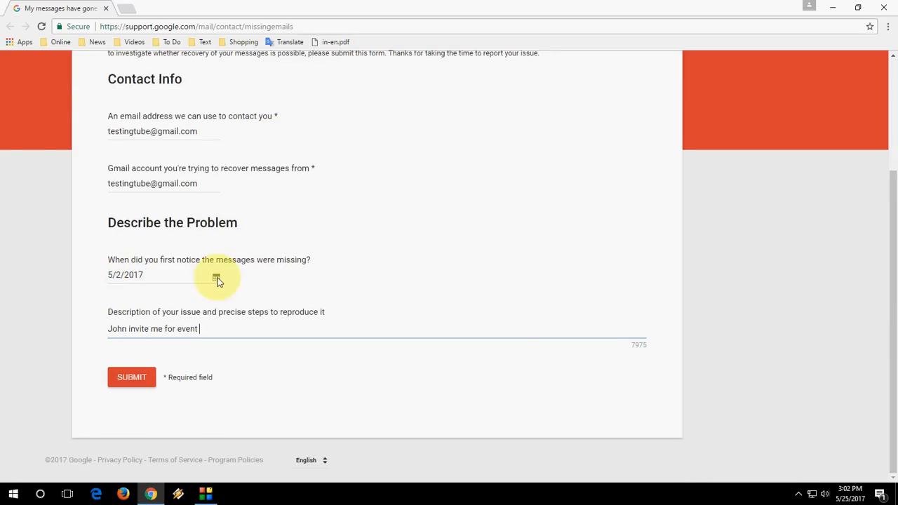
{"action": "mouse_move", "coordinate": [275, 271]}
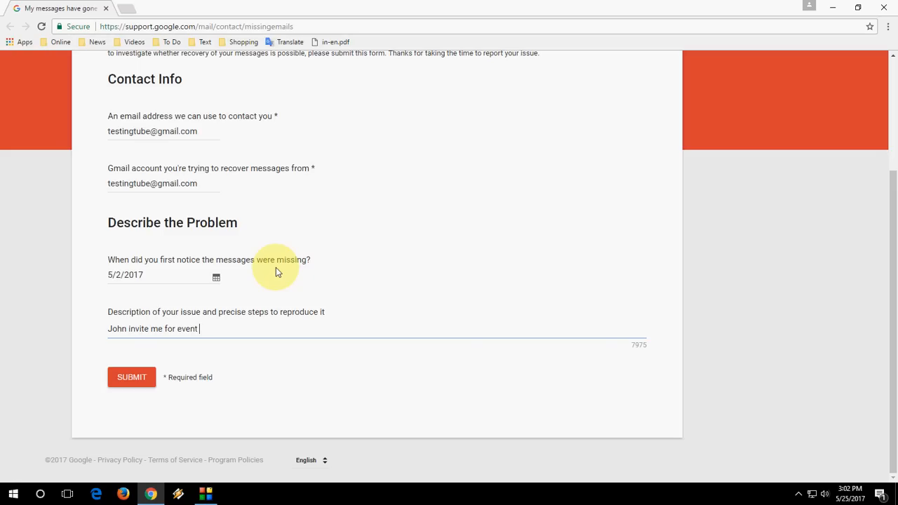
{"action": "mouse_move", "coordinate": [302, 252]}
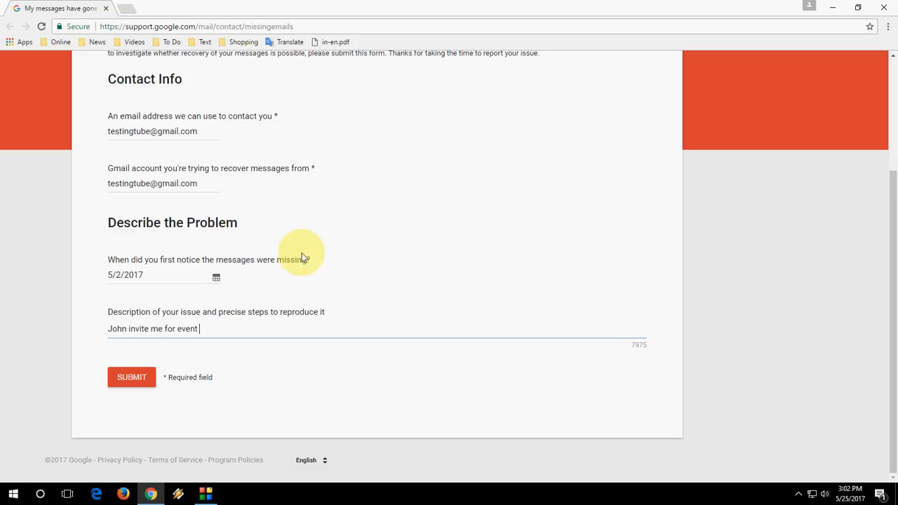